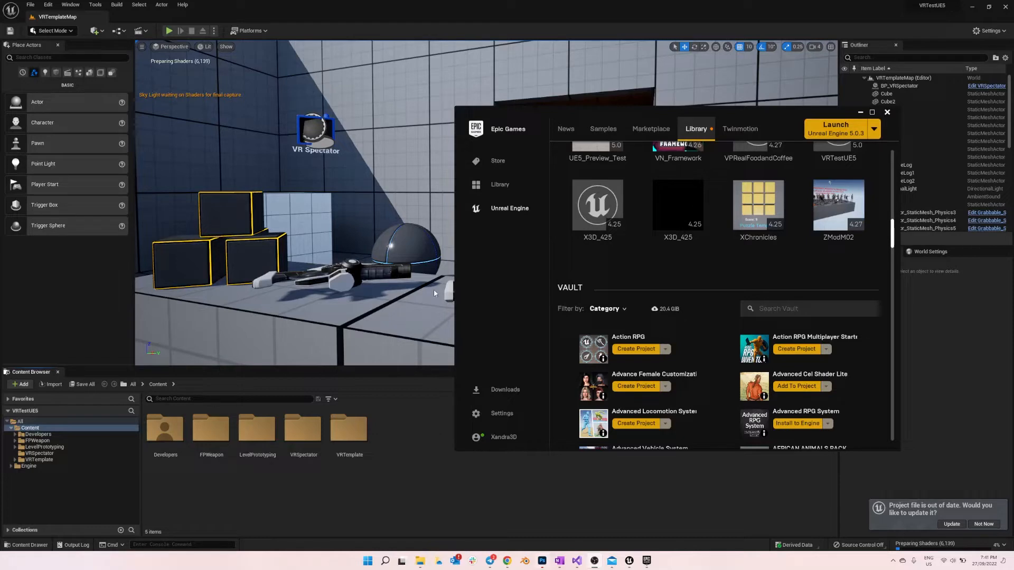
mouse_move(655, 313)
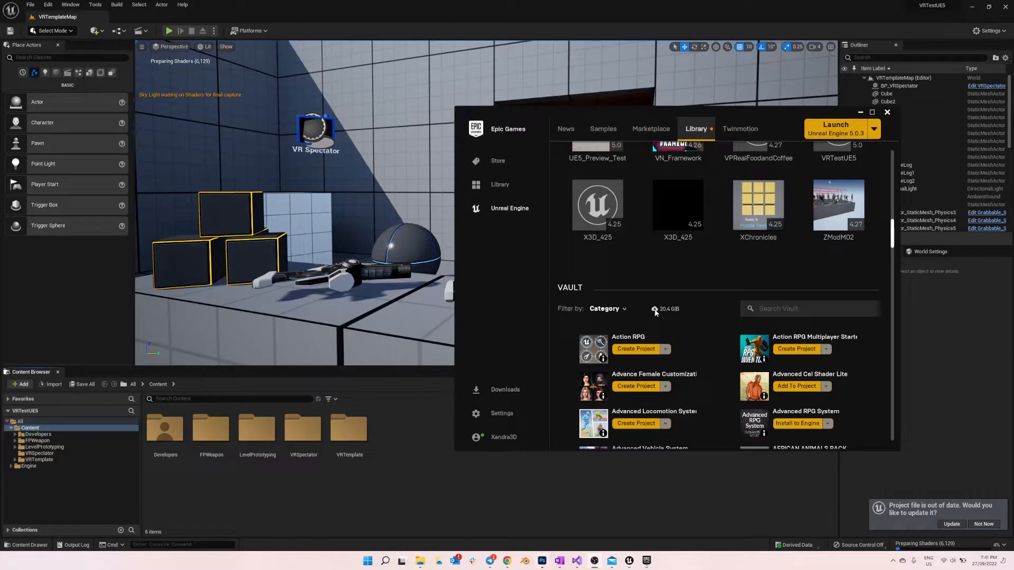
Step: Filter the Vault for 'casual' and choose Add To Project on Casual Girl Creator
click(808, 308)
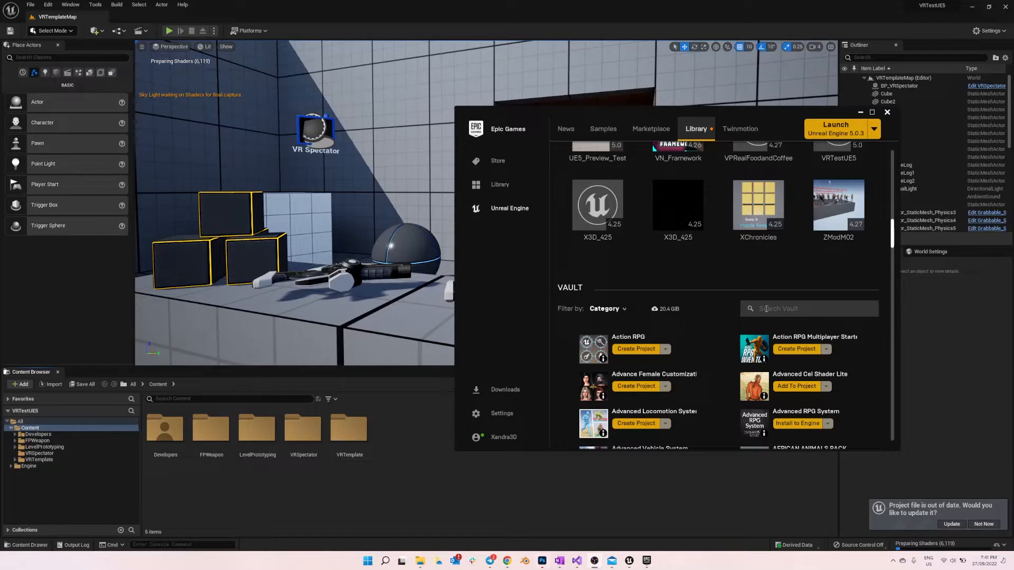
mouse_move(650, 129)
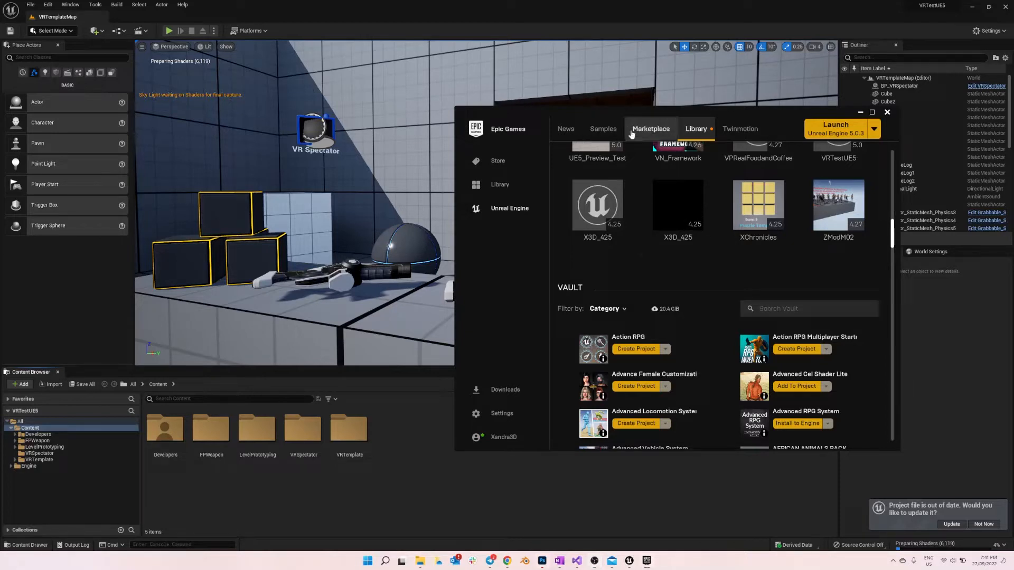
click(887, 112)
text(casual)
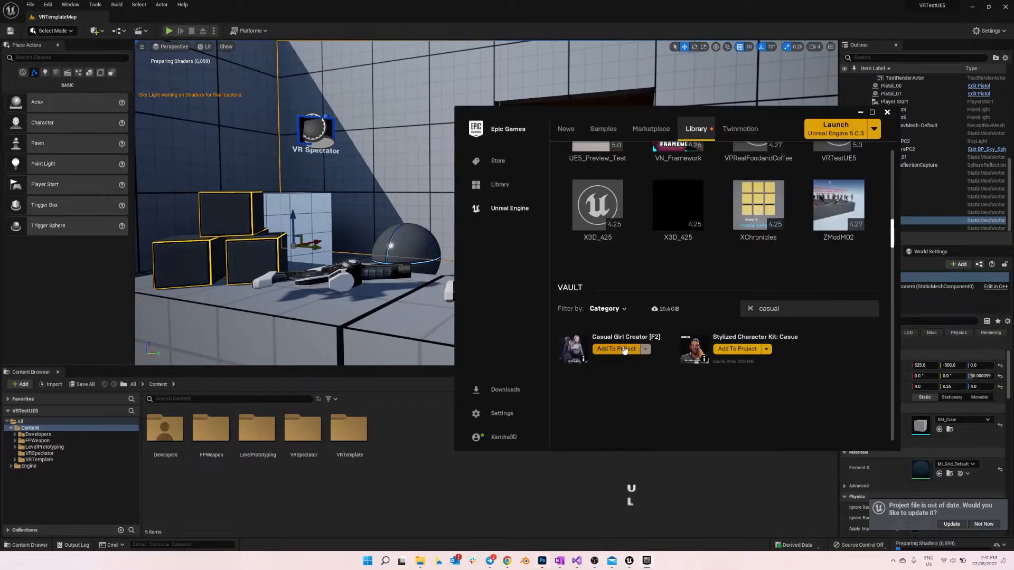
click(615, 349)
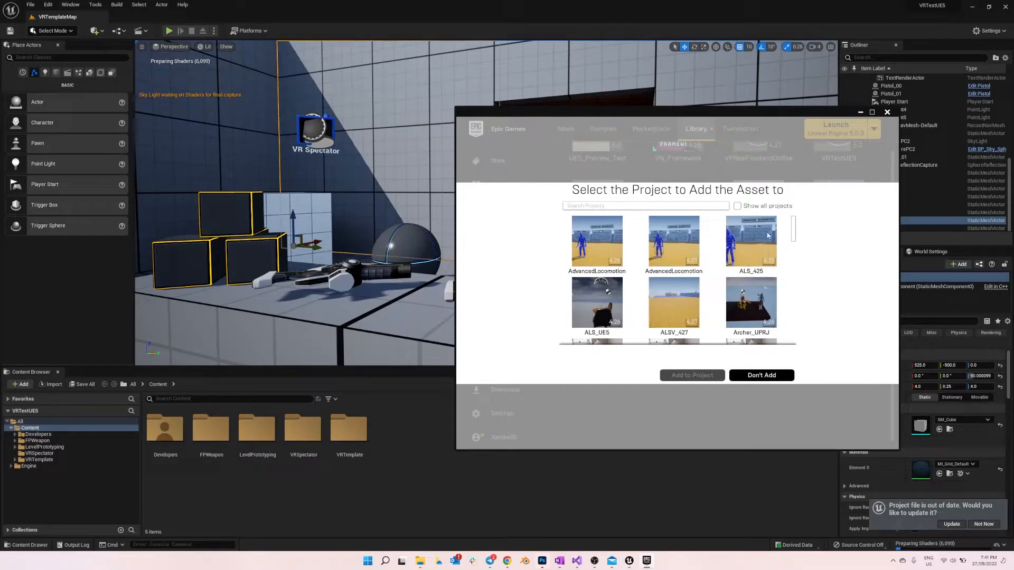
Step: Add Casual Girl Creator to the VRTestUE5 project so a XANDRA content folder appears
scroll(down, 3)
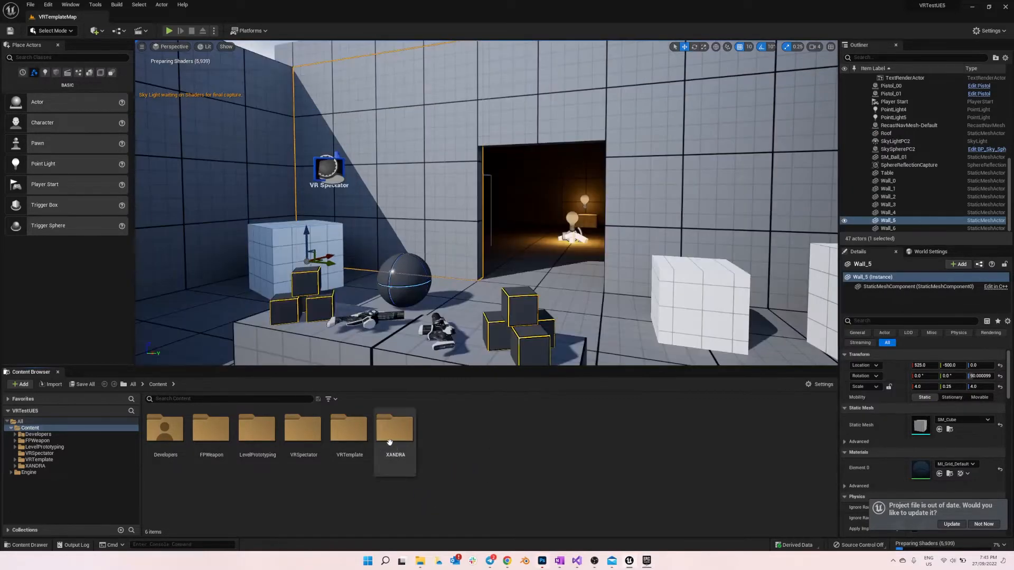
Step: Browse XANDRA > Characters > Modern > Demo > CasualGirl01 > Maps and load L_CasualF01_Showcase
double_click(395, 430)
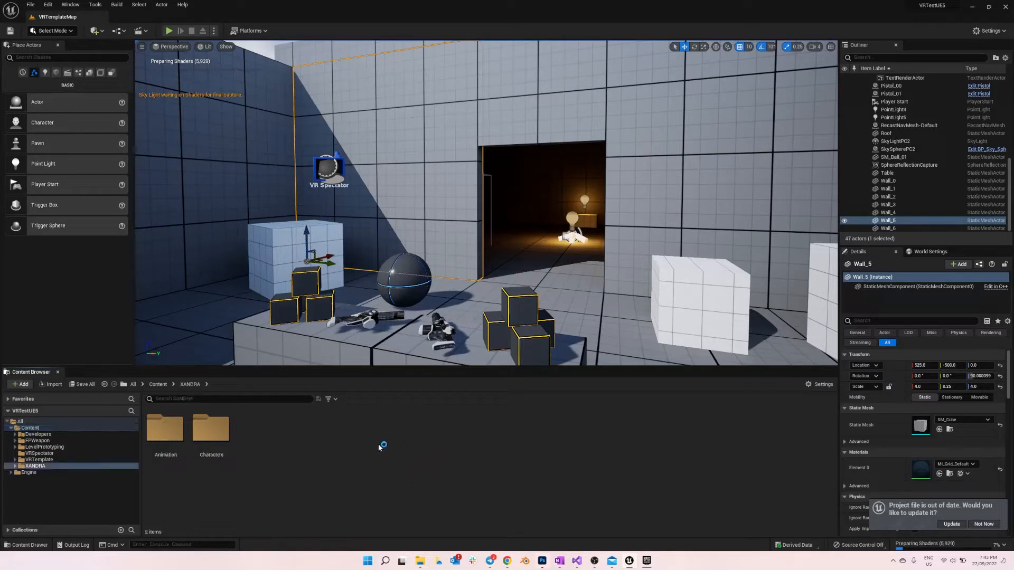
double_click(211, 430)
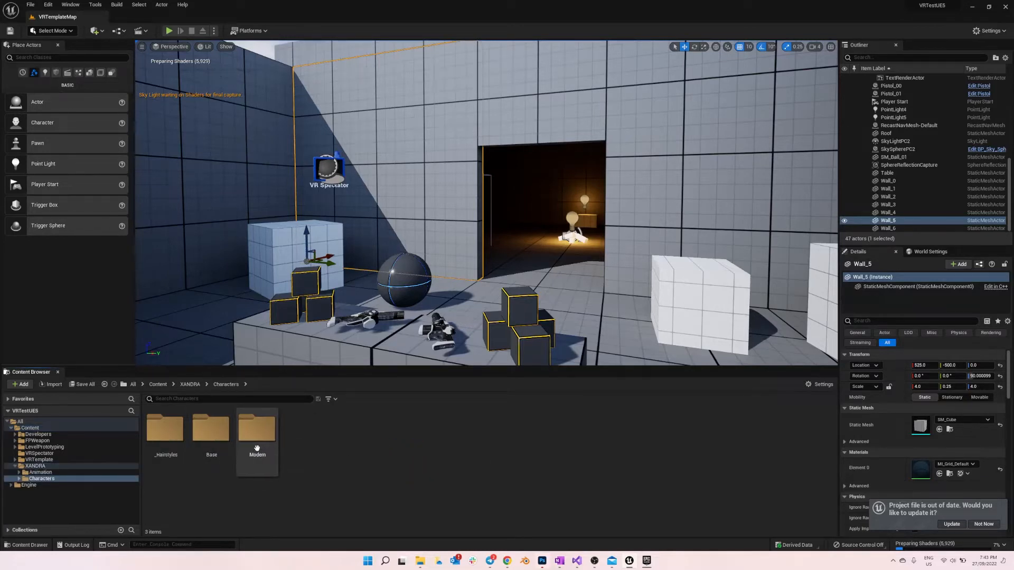
double_click(257, 427)
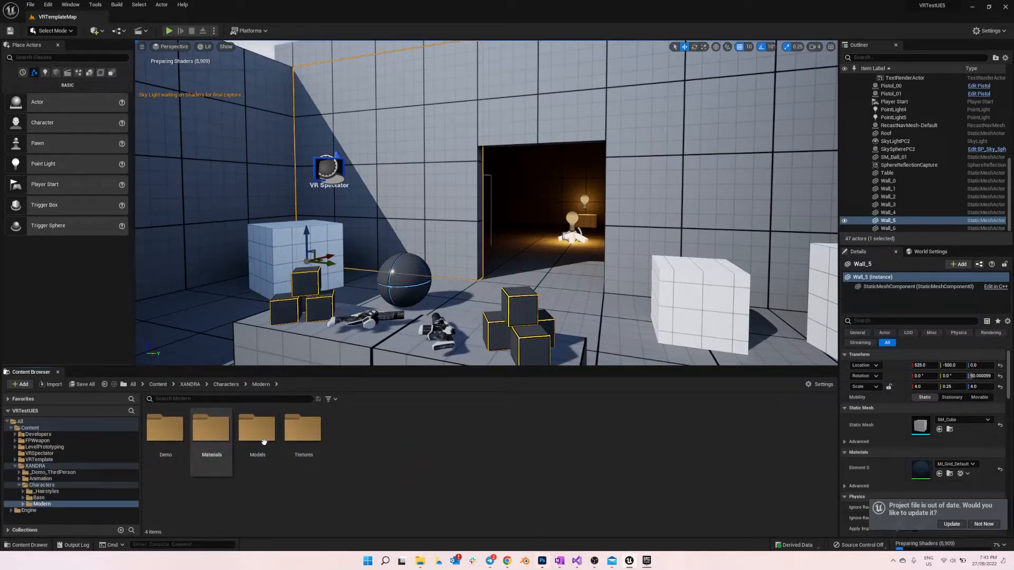
double_click(165, 429)
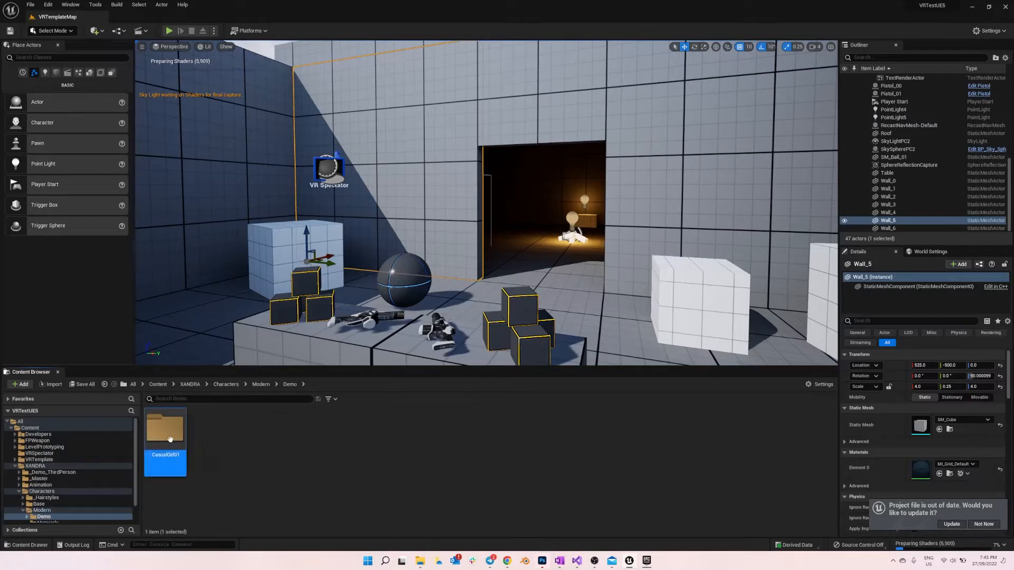
double_click(165, 430)
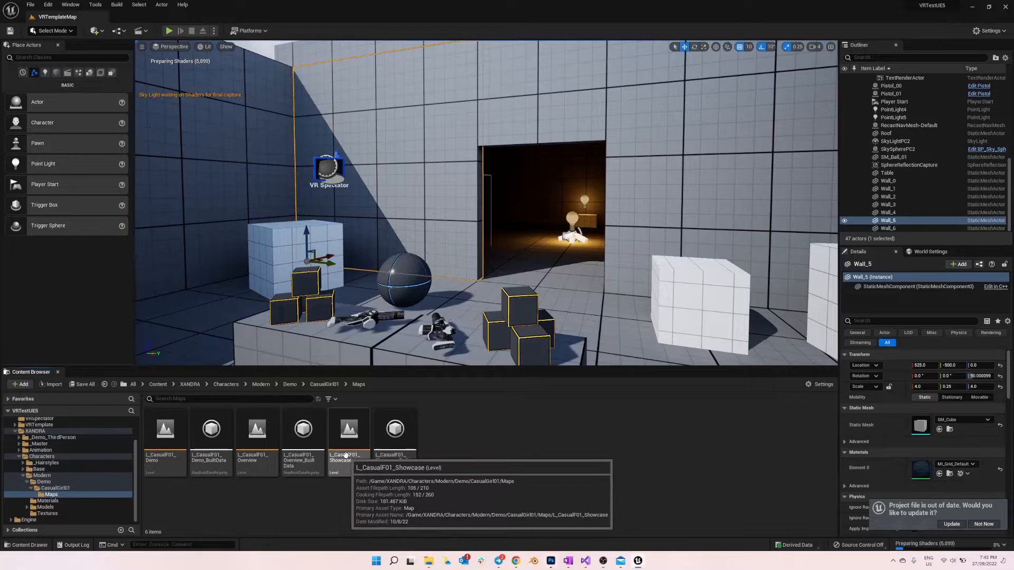
double_click(348, 429)
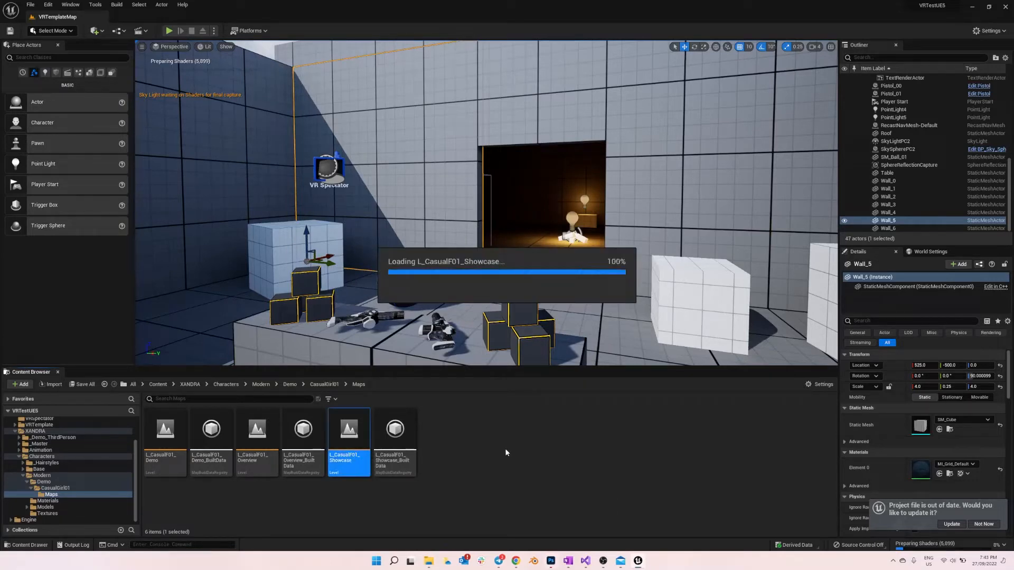
click(30, 4)
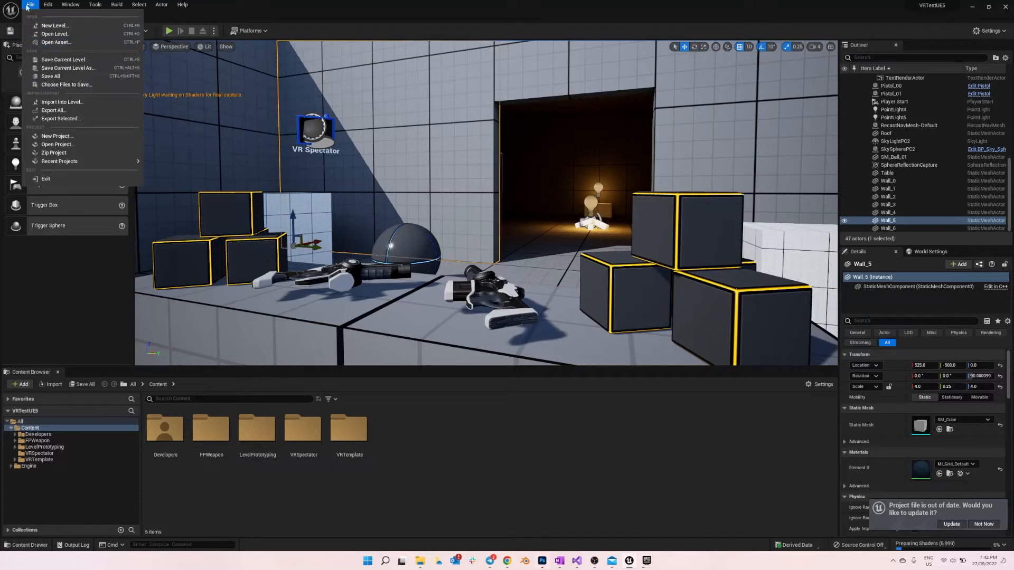
mouse_move(55, 34)
text(forwa)
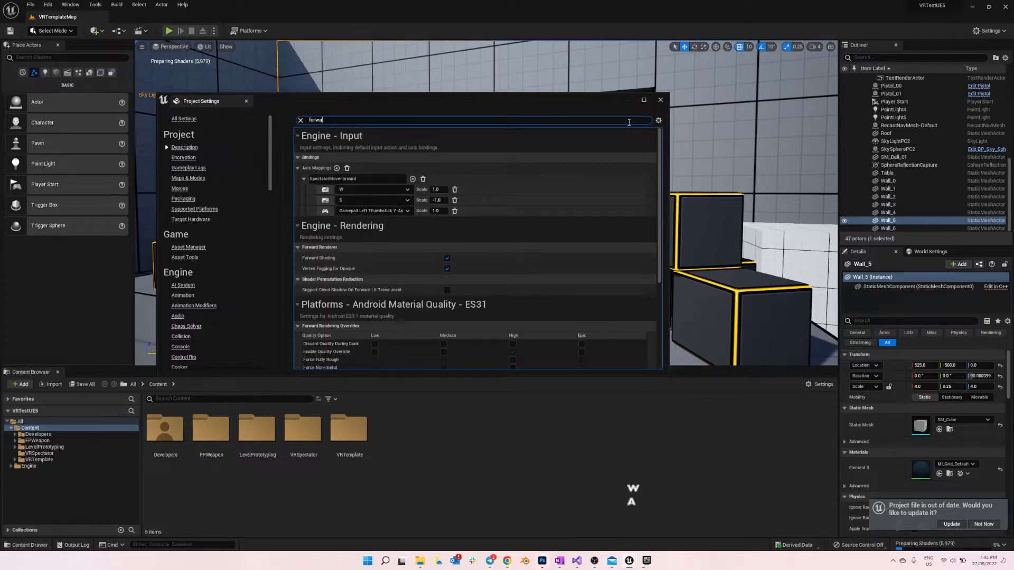
Step: Close Project Settings after verifying Forward Shading, then load the showcase level with both characters
click(659, 100)
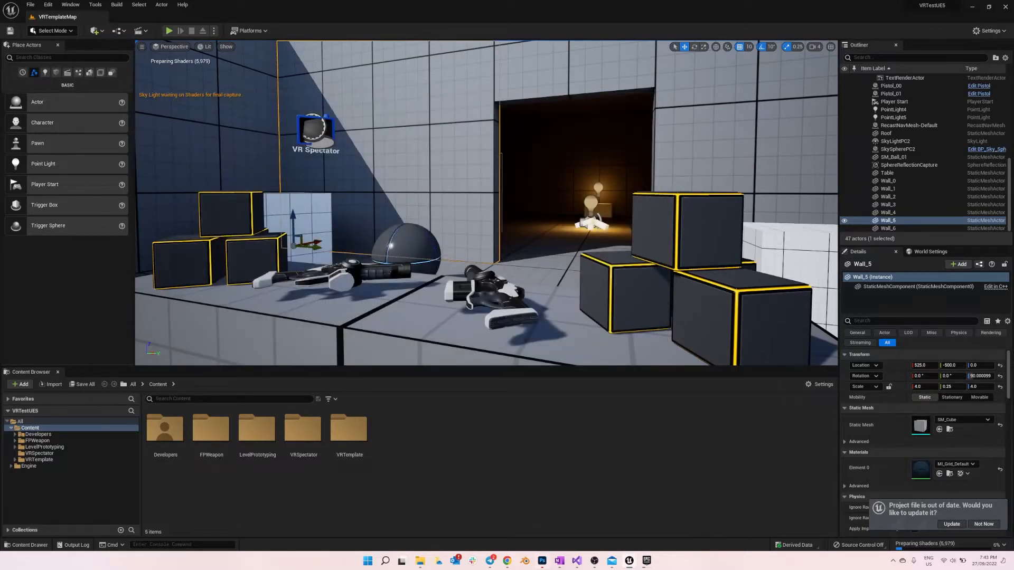
double_click(348, 429)
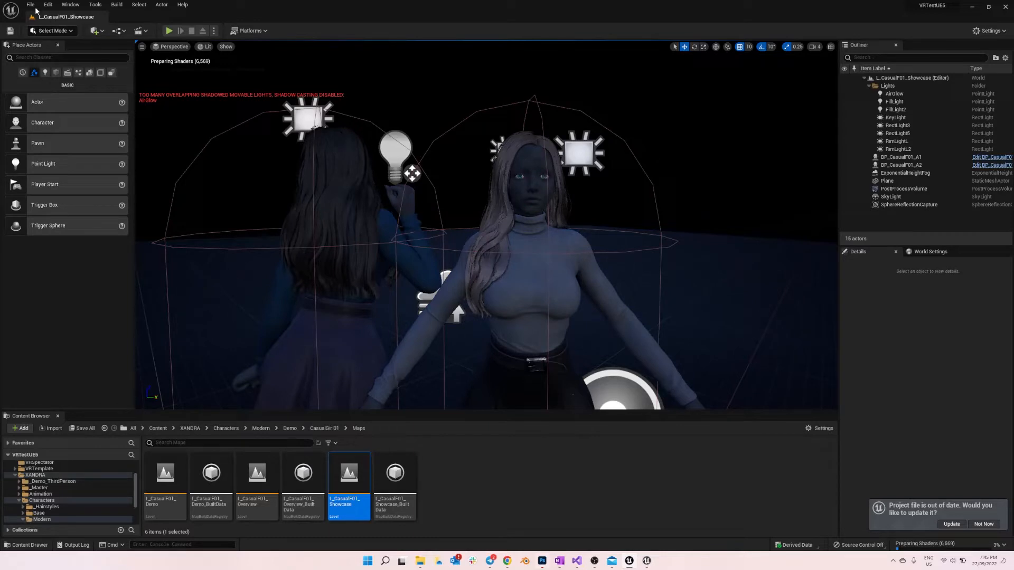
Step: Enable virtual texture support and virtual texture support on Mobile in Project Settings
click(47, 4)
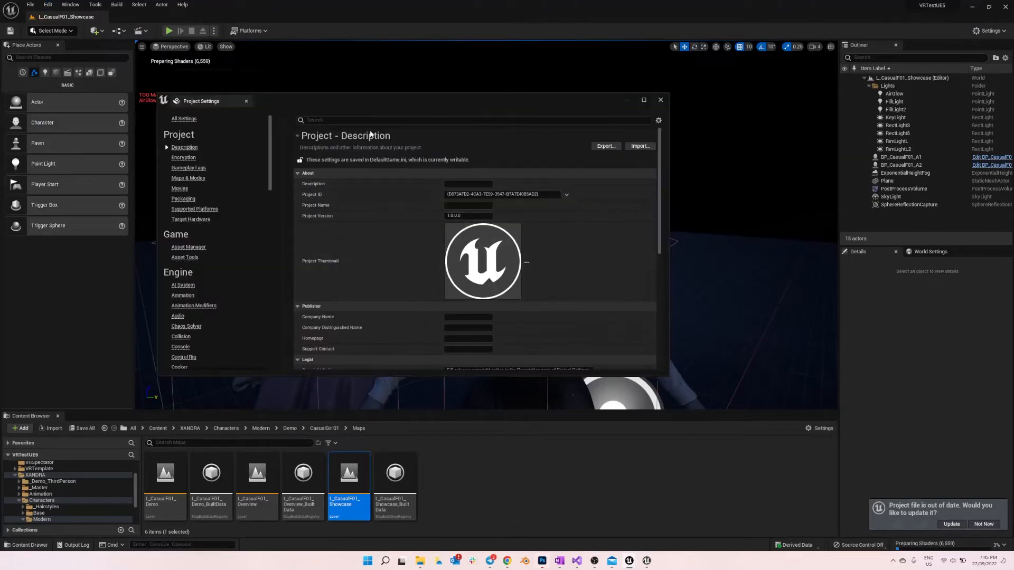
text(virtual)
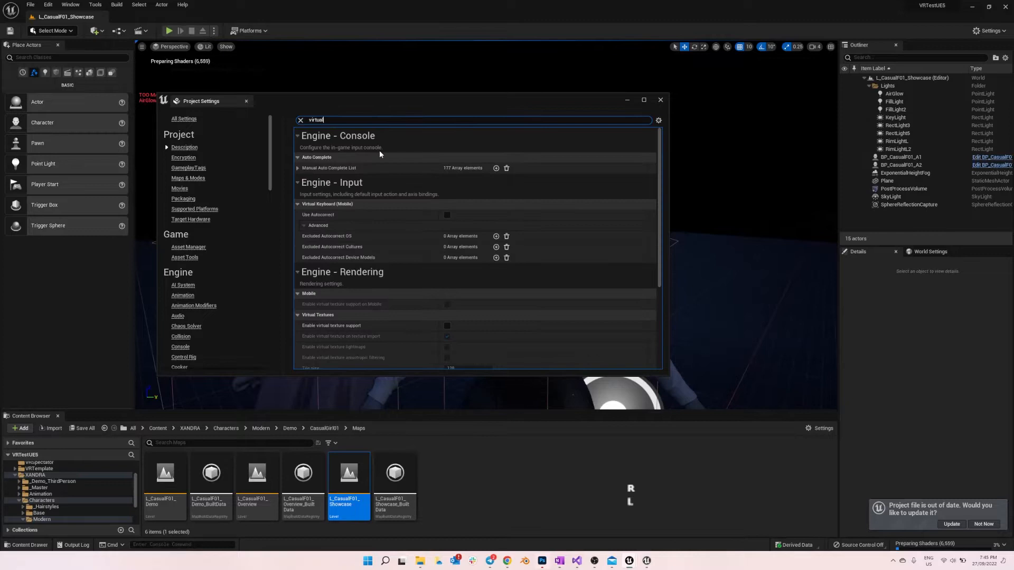
mouse_move(448, 306)
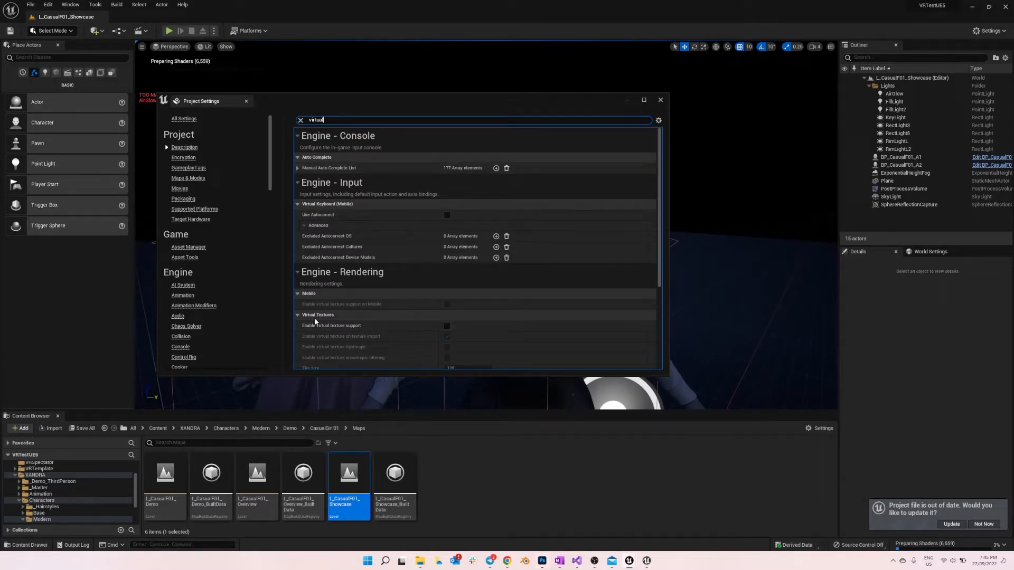
mouse_move(331, 325)
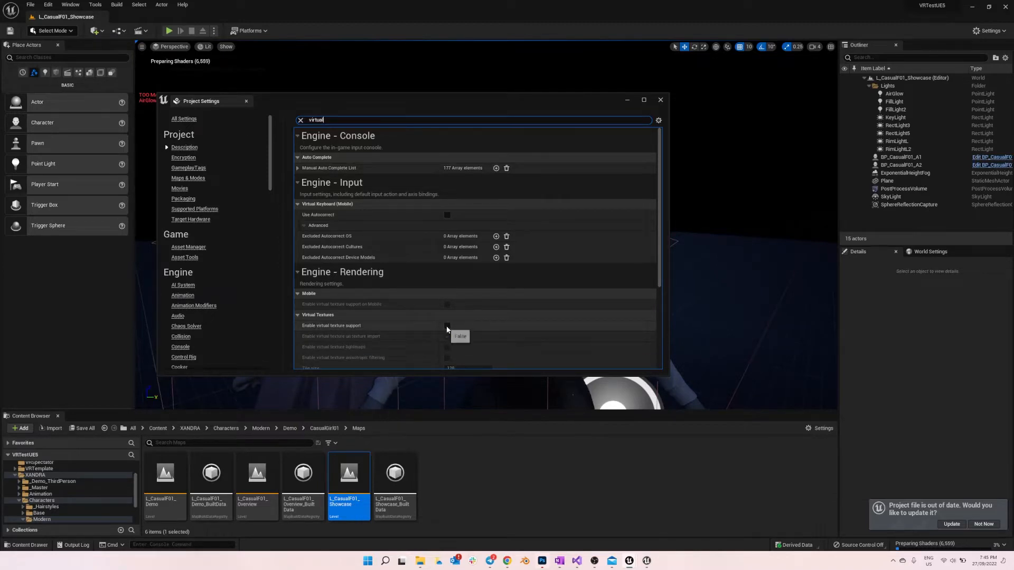
click(446, 325)
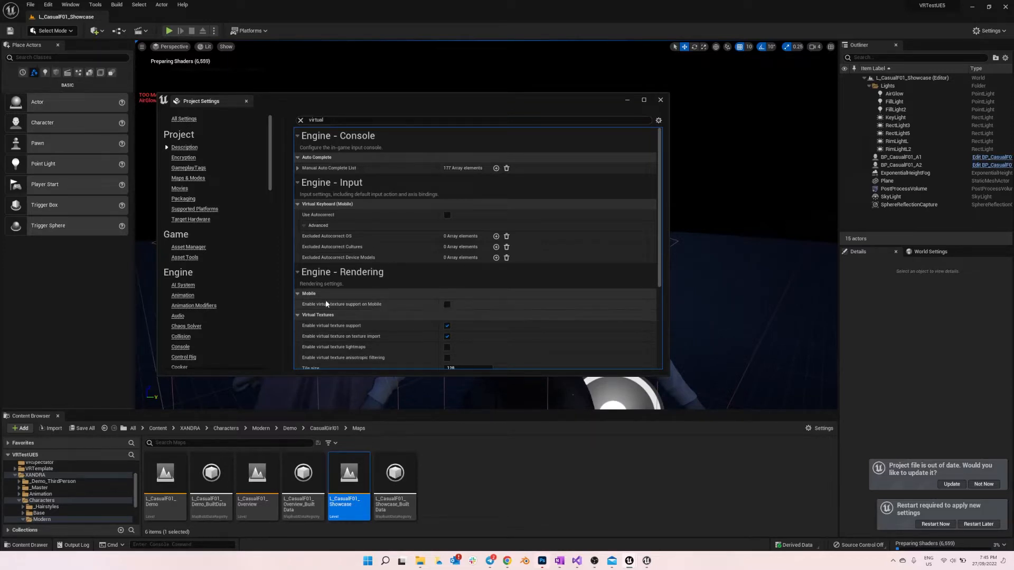
mouse_move(342, 305)
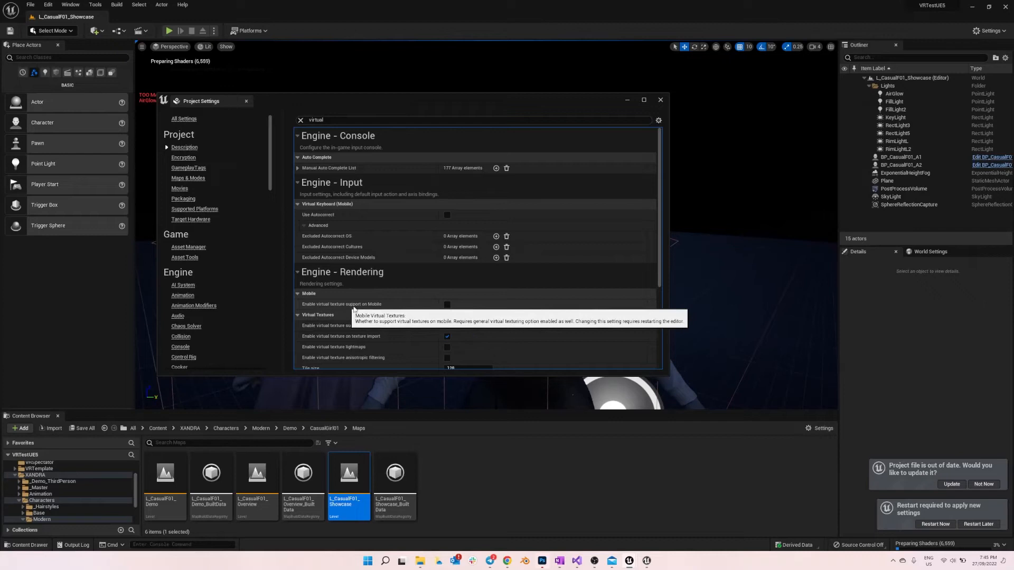
click(446, 304)
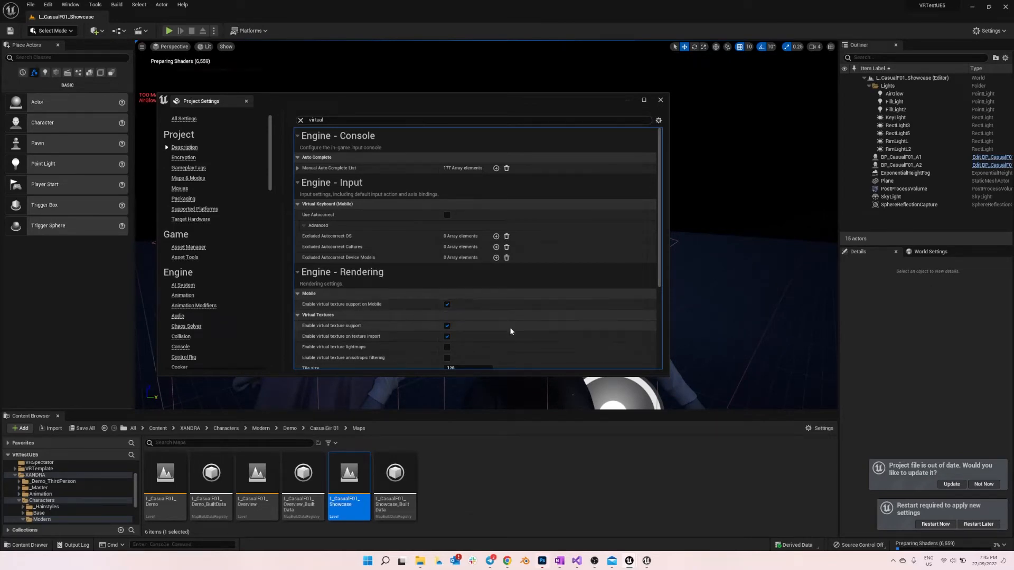
click(659, 101)
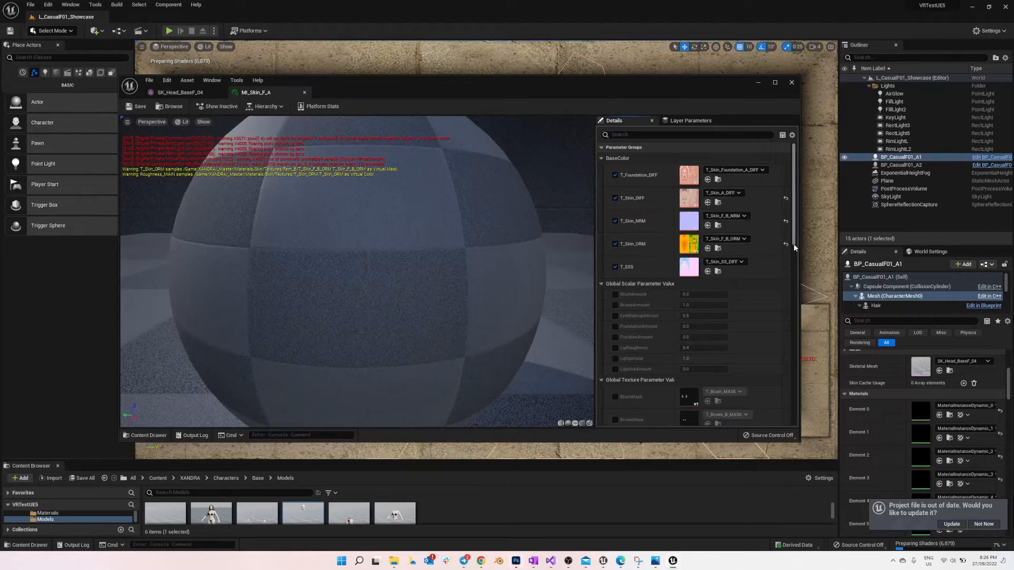
Step: Locate the Parent M_Skin of MI_Skin_F_A and load it in the material graph
scroll(down, 3)
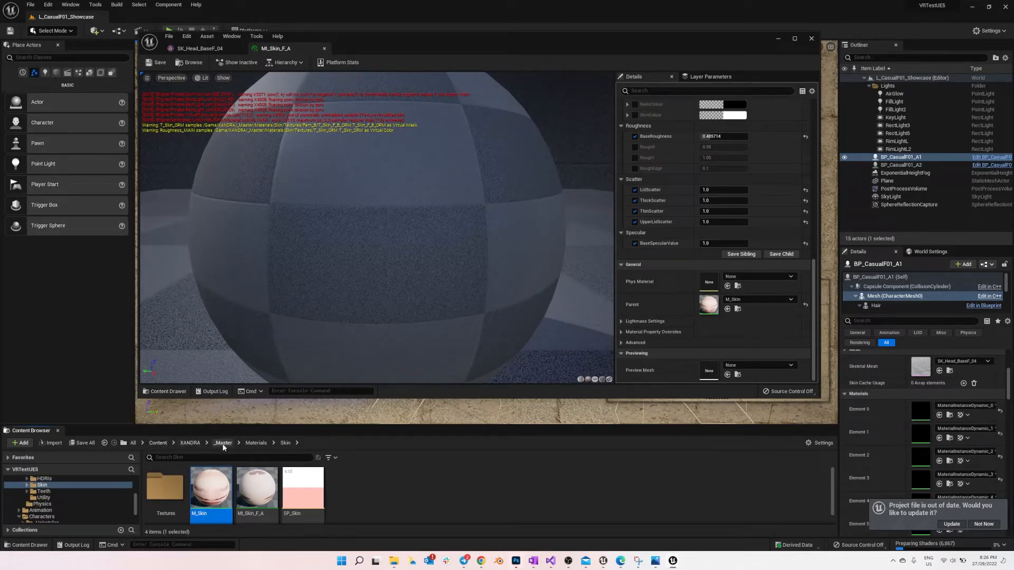
mouse_move(209, 489)
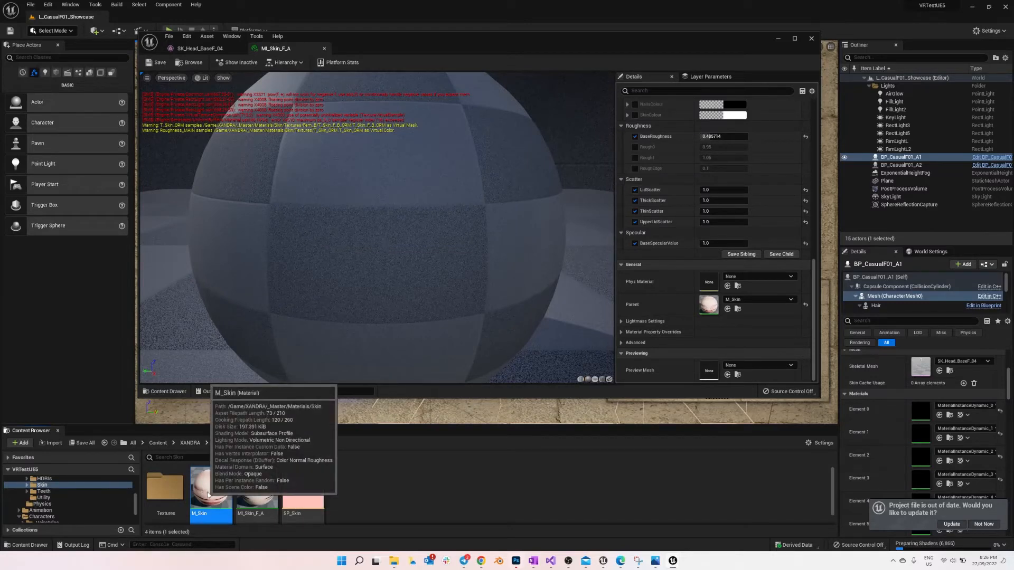
double_click(209, 488)
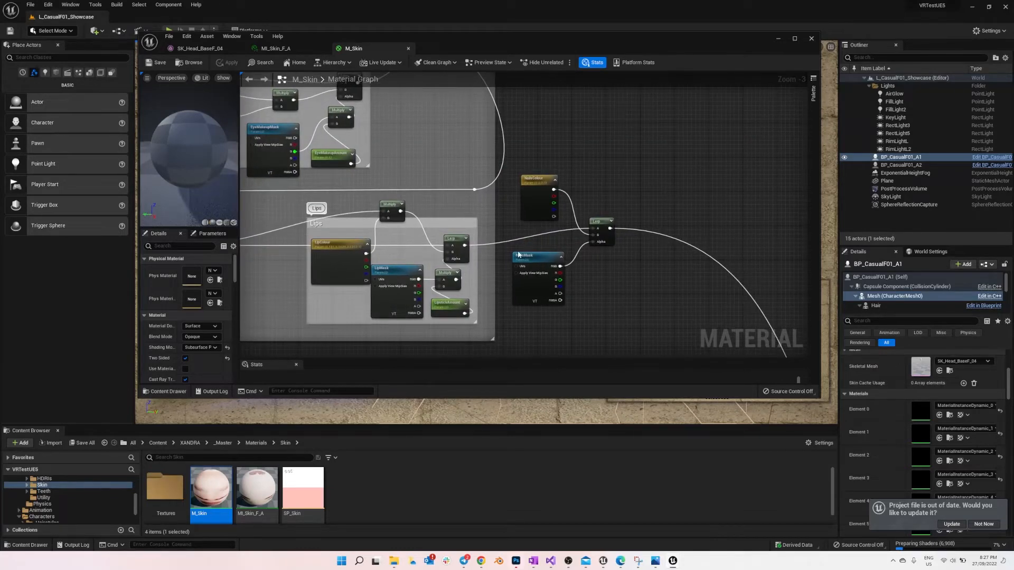
Step: Change the NoiseMask Texture Sample's Sampler Source and apply the M_Skin change
click(537, 256)
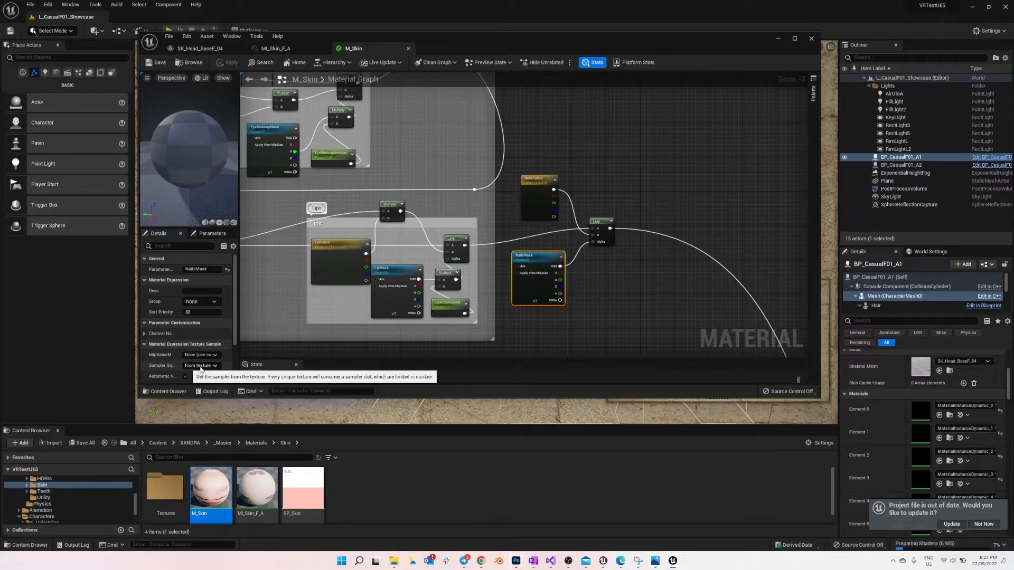
click(216, 365)
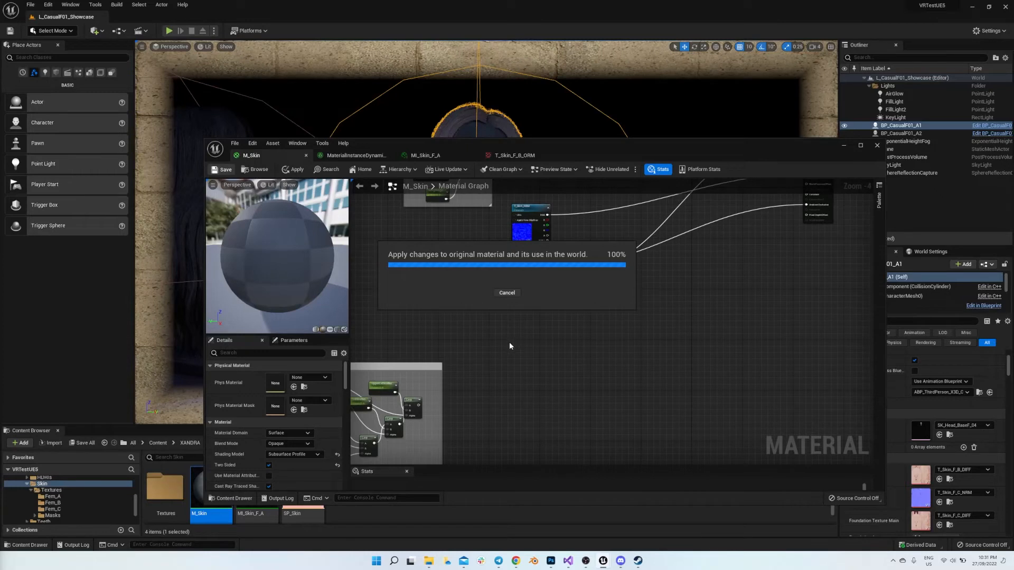
mouse_move(661, 288)
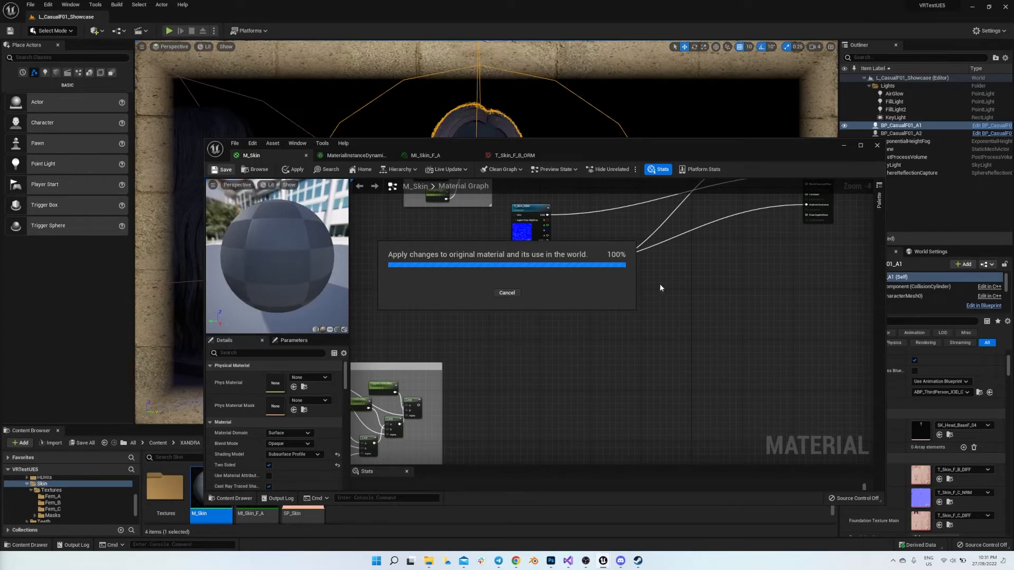
mouse_move(685, 342)
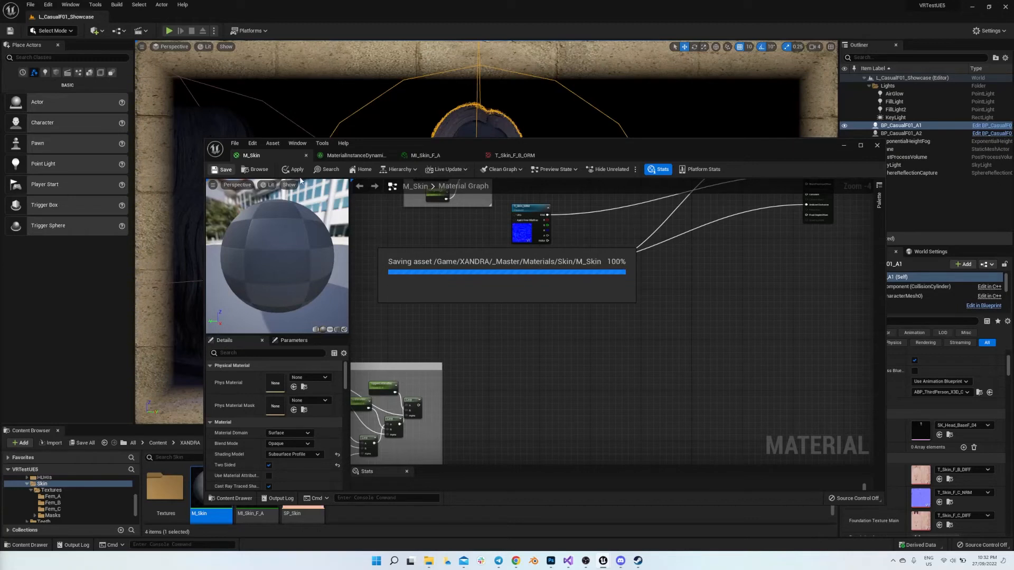
Step: Save M_Skin so its preview shows pink skin, then select the Scatter node group
click(223, 169)
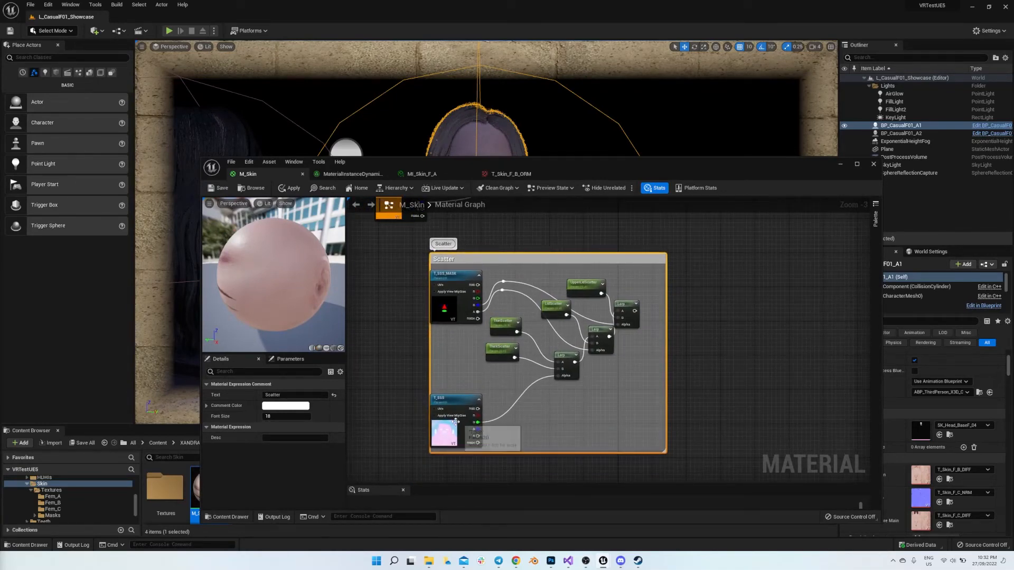
Step: Break the Subsurface Color link from the Scatter group and save M_Skin again
scroll(down, 3)
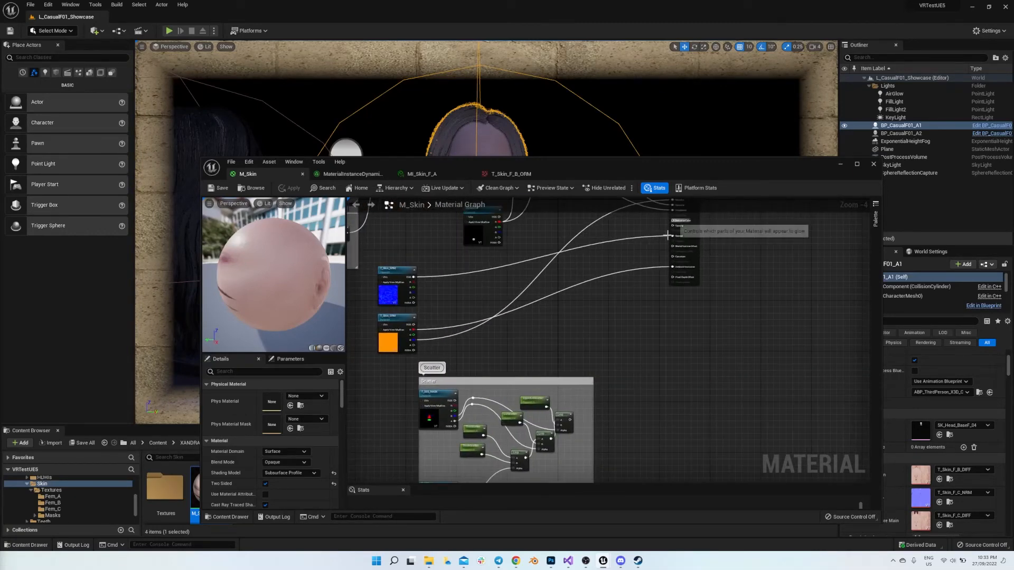
mouse_move(644, 331)
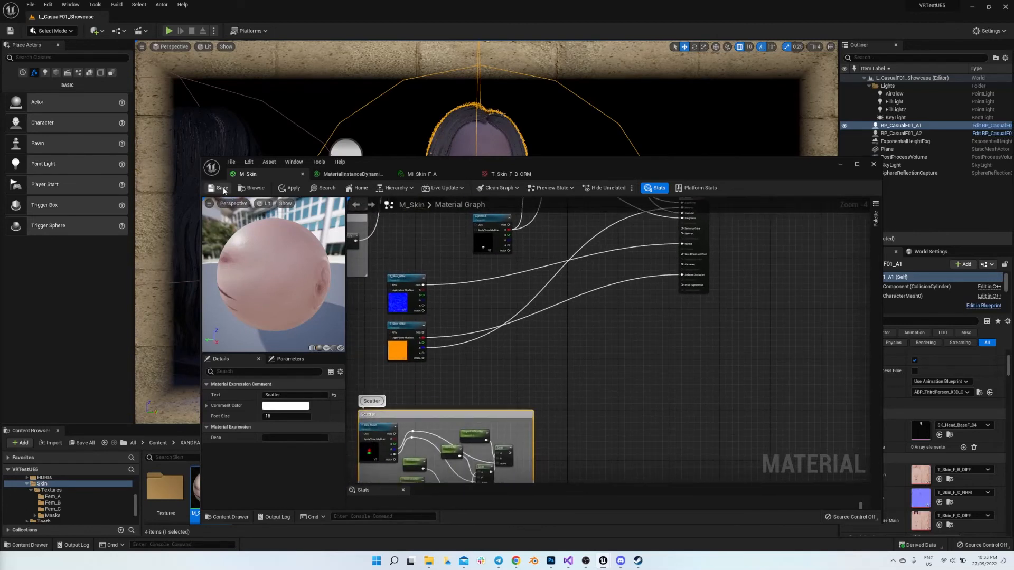
click(220, 188)
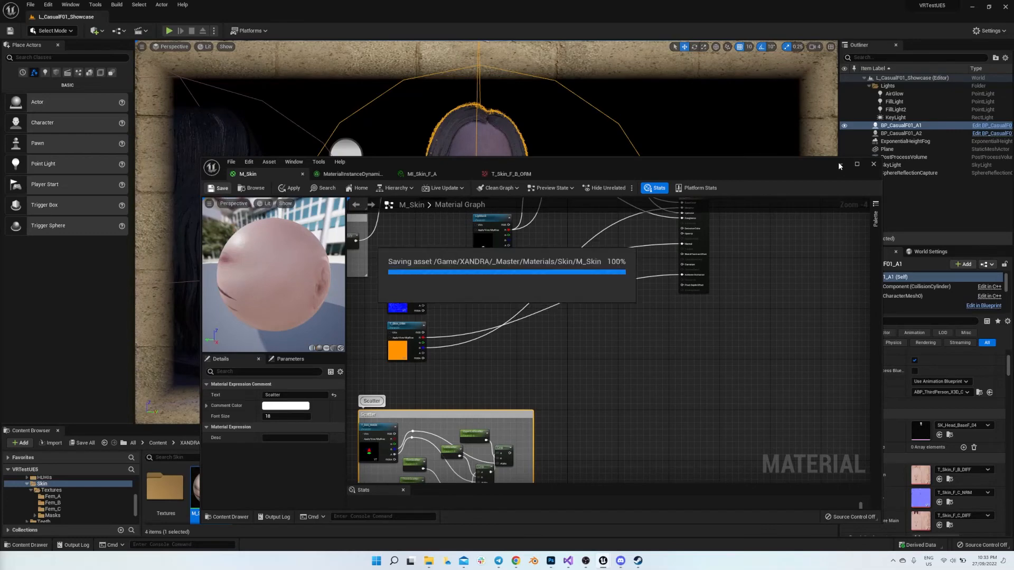